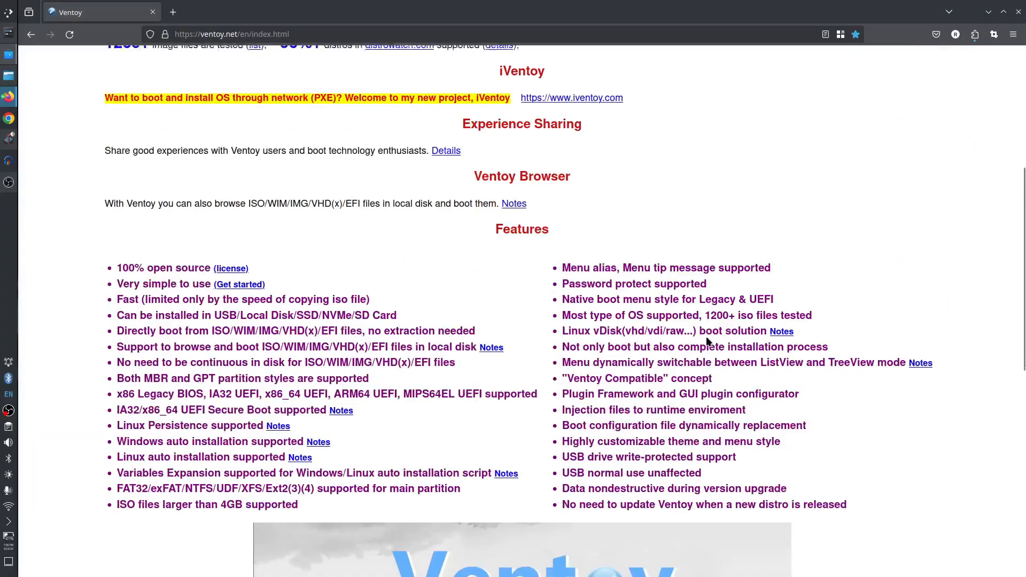
- Scroll the Ventoy 1.0.99 download page to the Linux archive entry, highlighting the word Linux
scroll(down, 3)
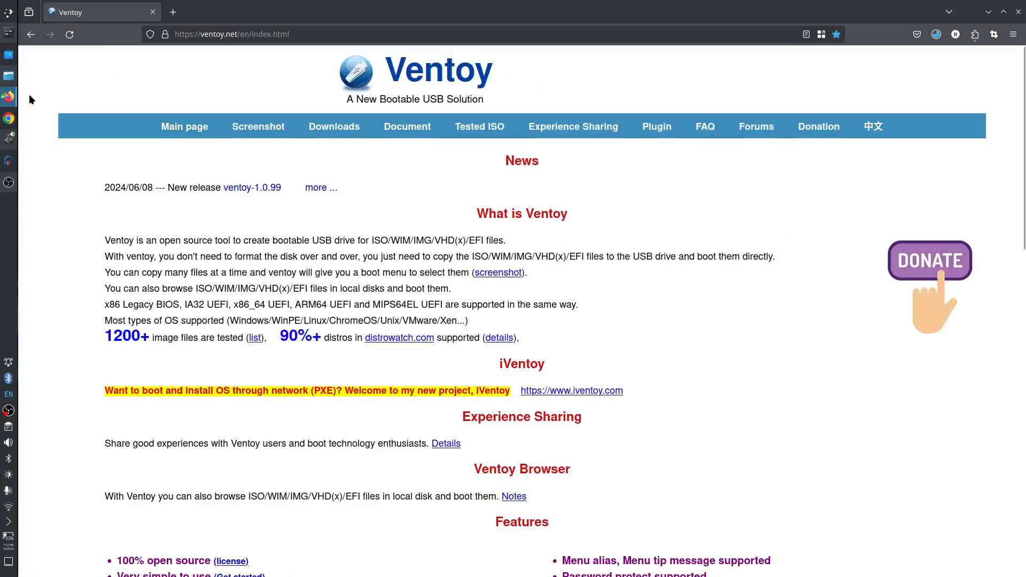
mouse_move(921, 434)
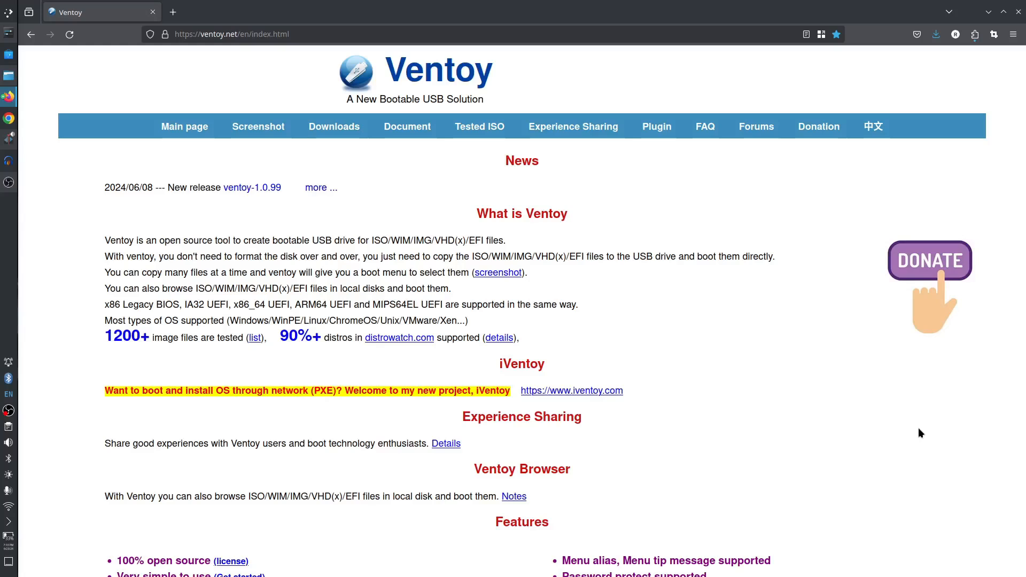
mouse_move(884, 479)
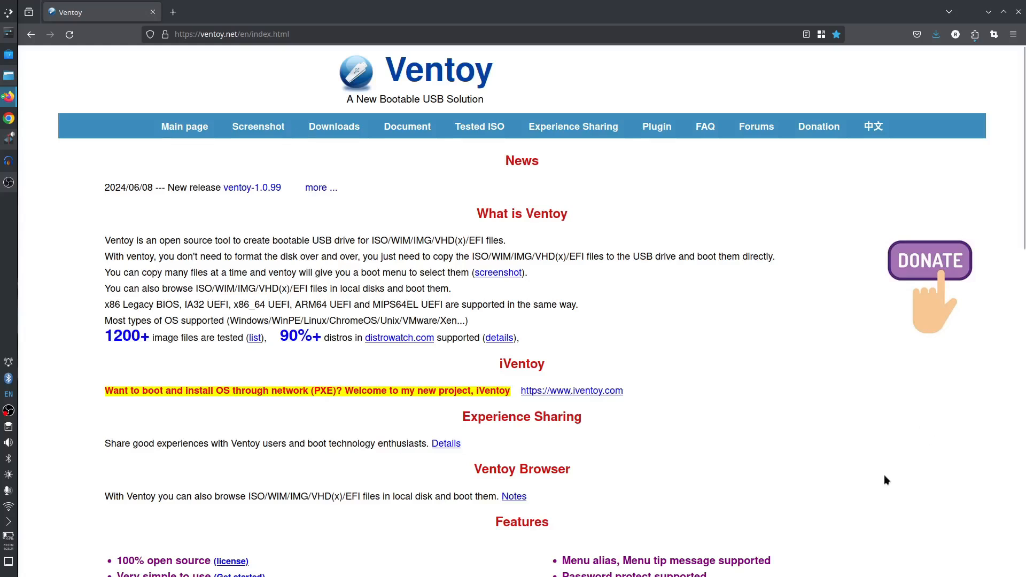
scroll(down, 3)
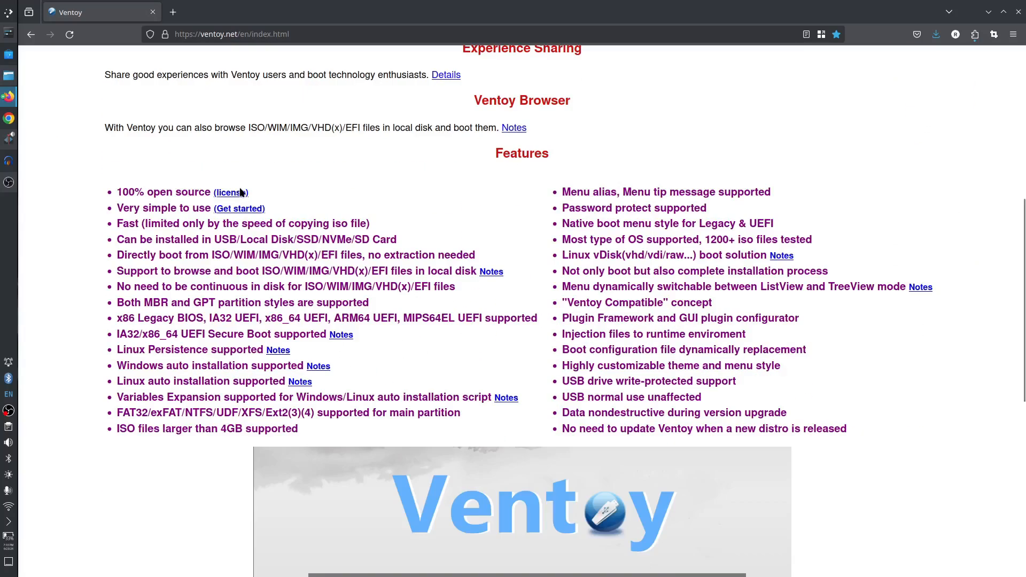
mouse_move(245, 199)
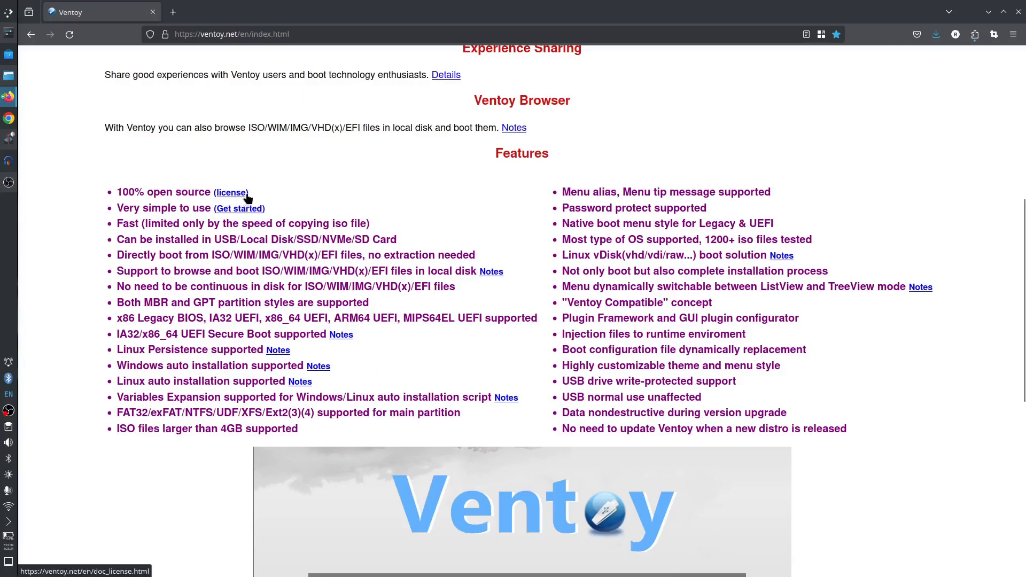
mouse_move(324, 210)
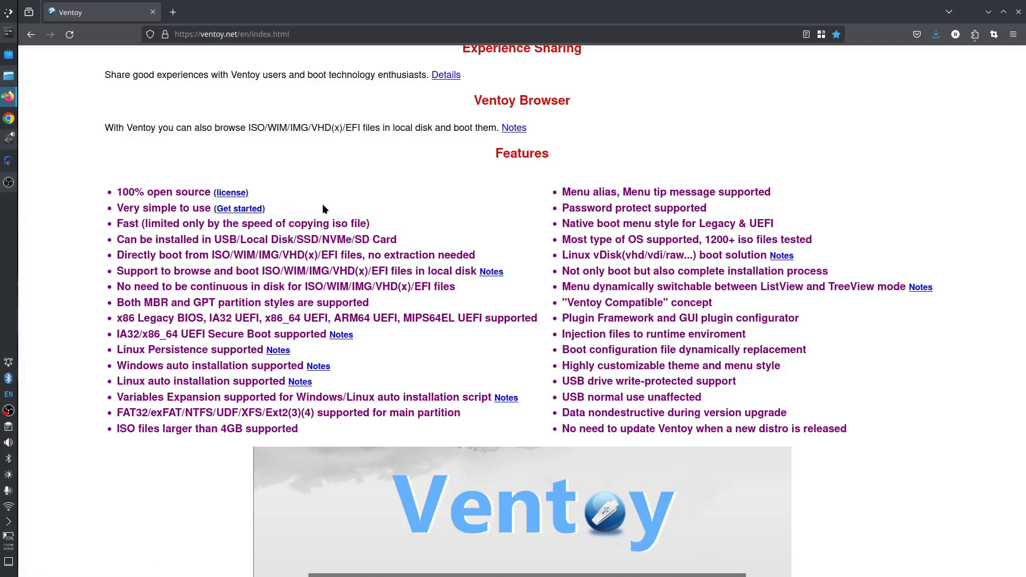
mouse_move(469, 385)
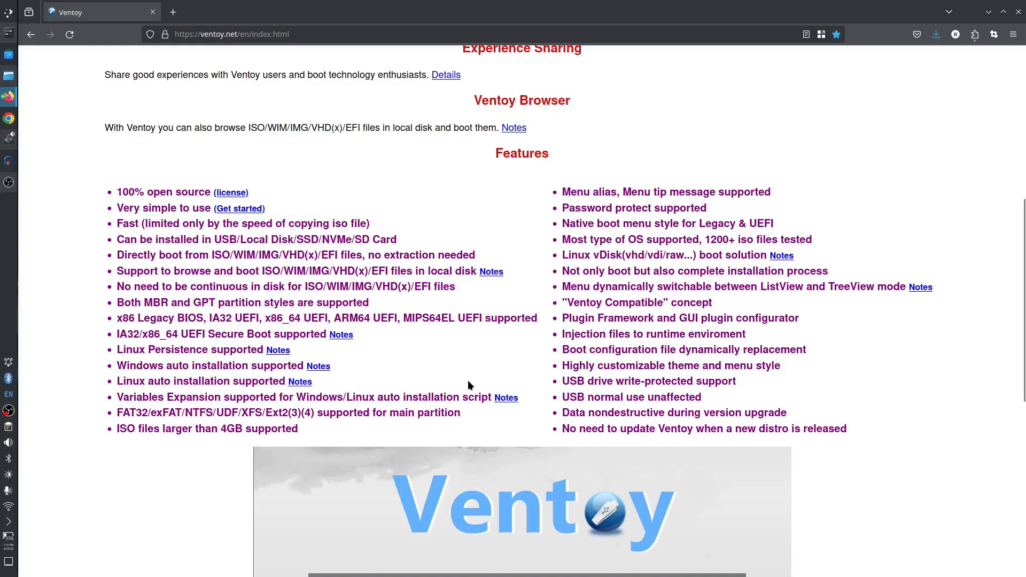
double_click(302, 396)
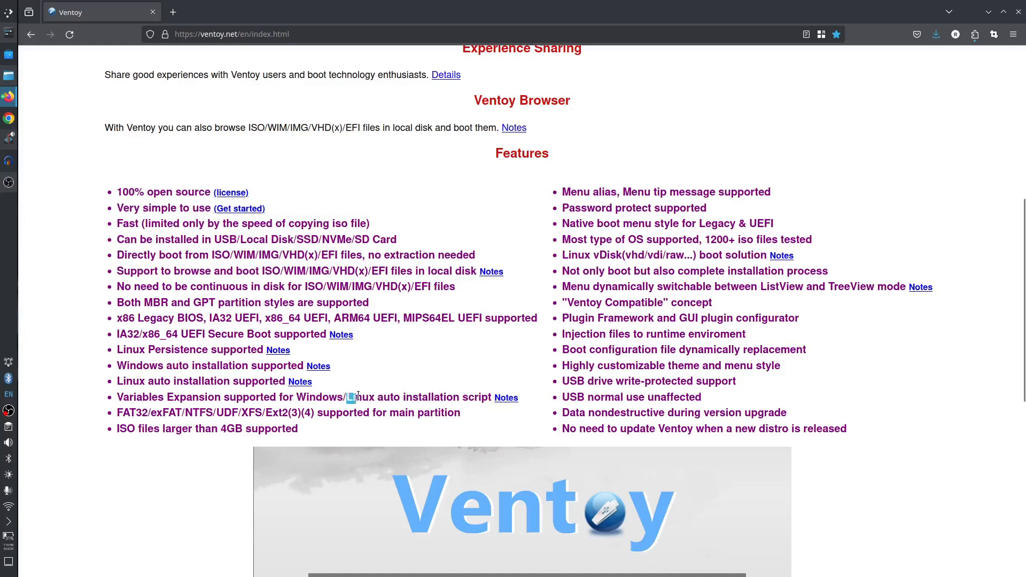
double_click(361, 396)
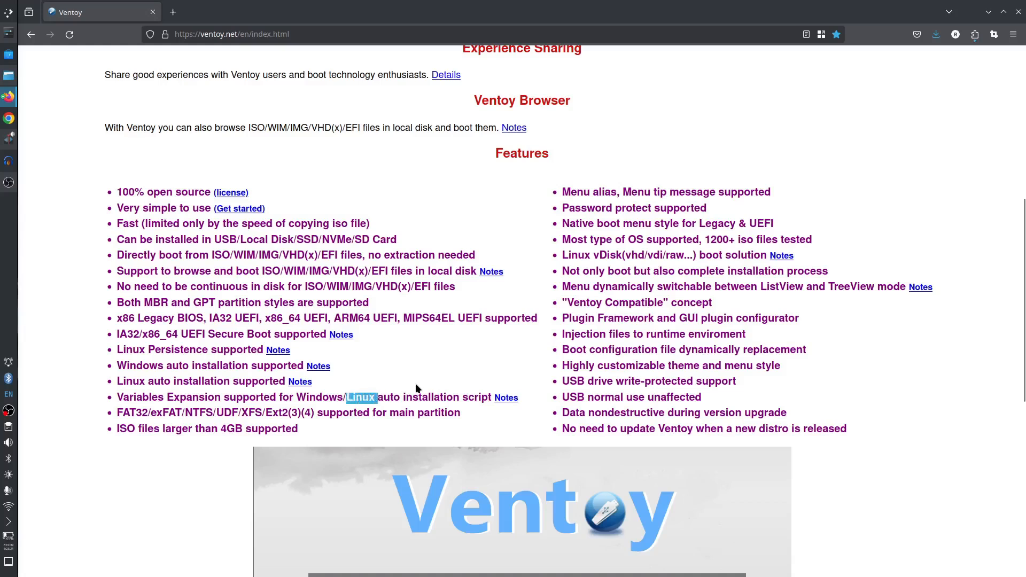
scroll(down, 3)
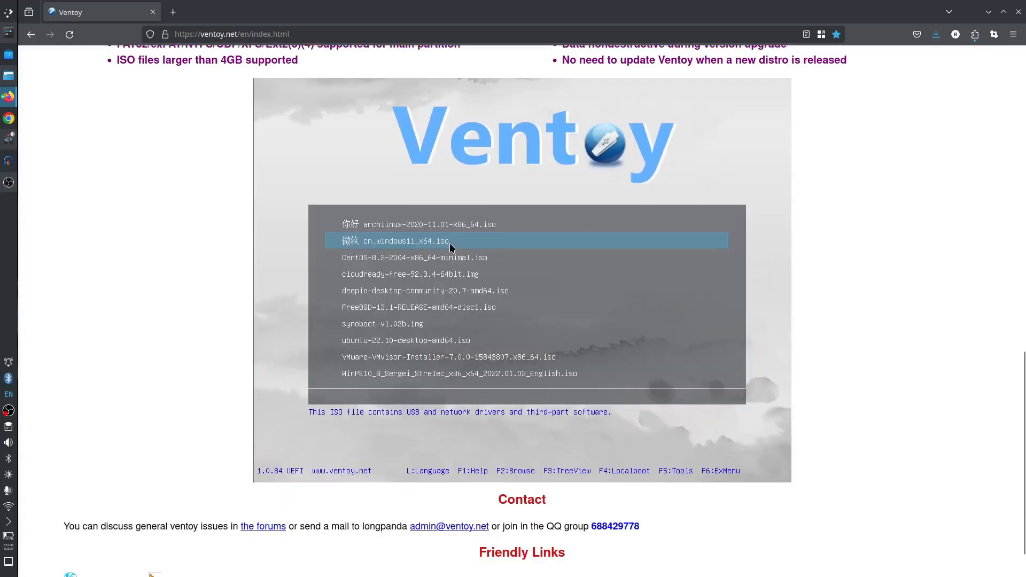
mouse_move(166, 195)
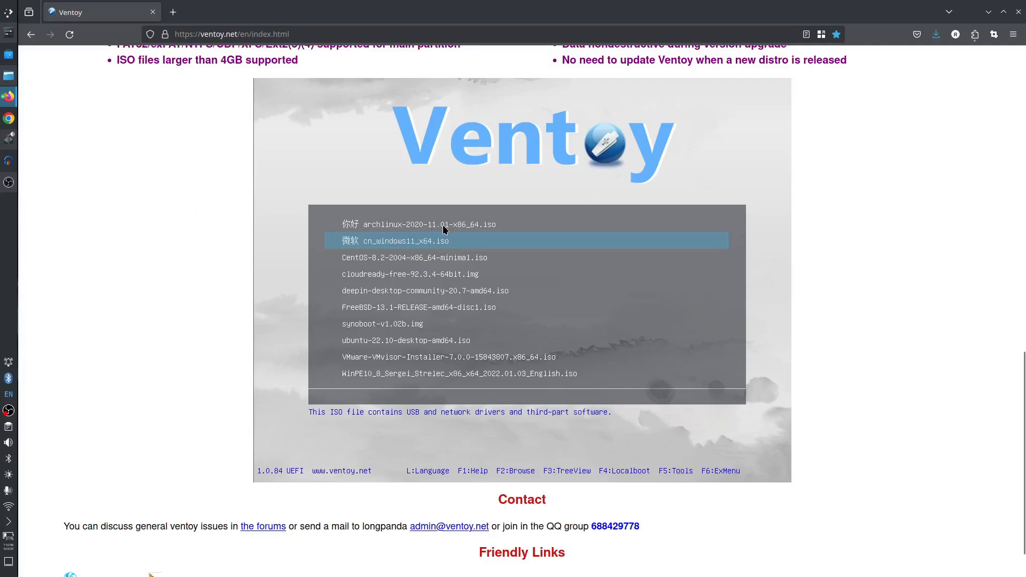
mouse_move(404, 274)
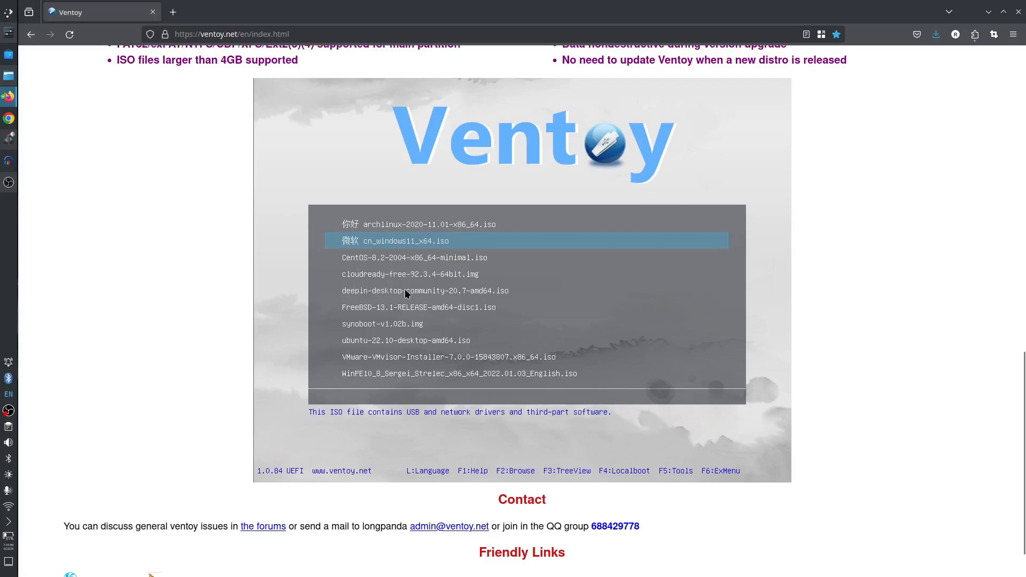
mouse_move(383, 308)
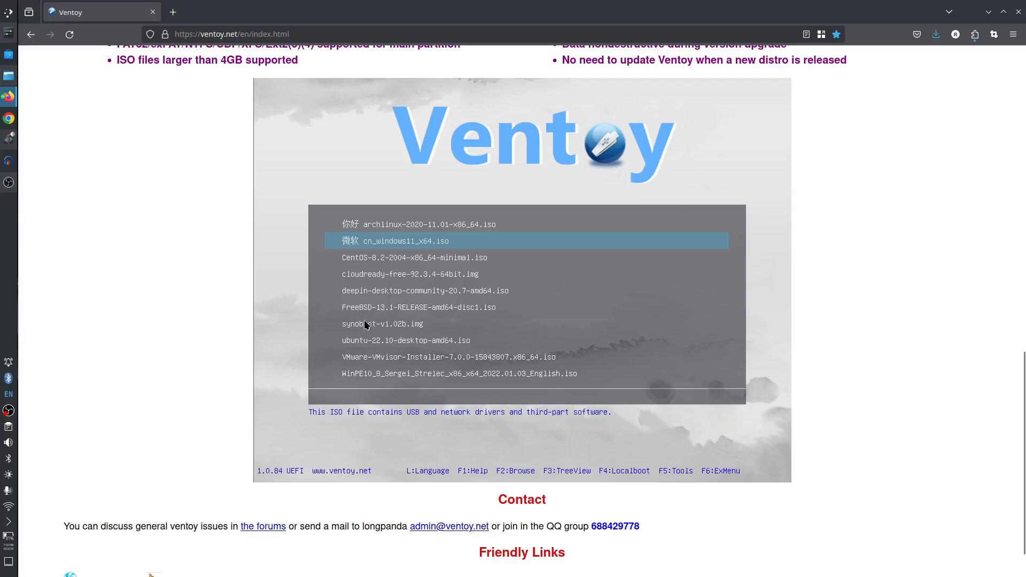
mouse_move(366, 353)
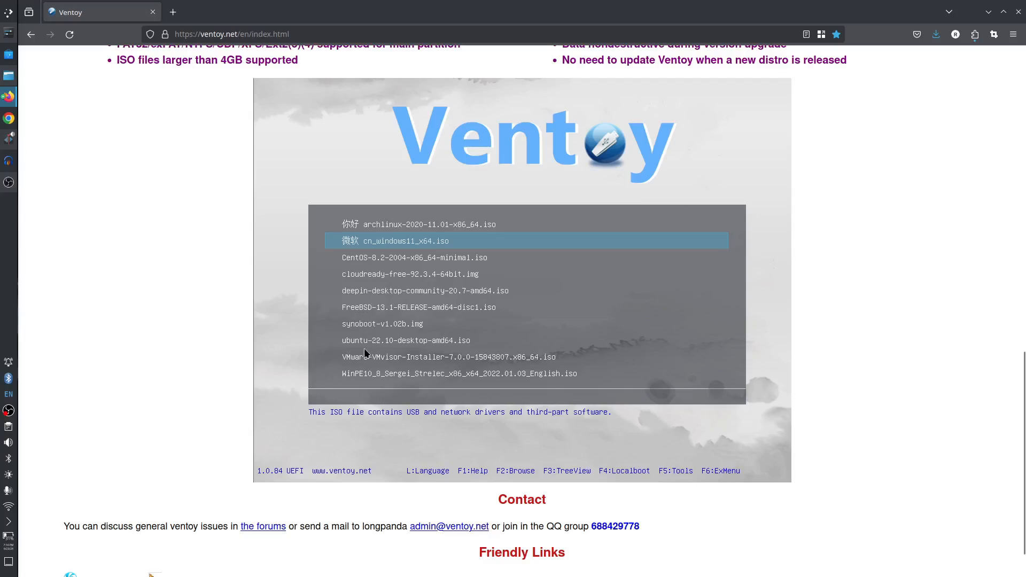
mouse_move(386, 389)
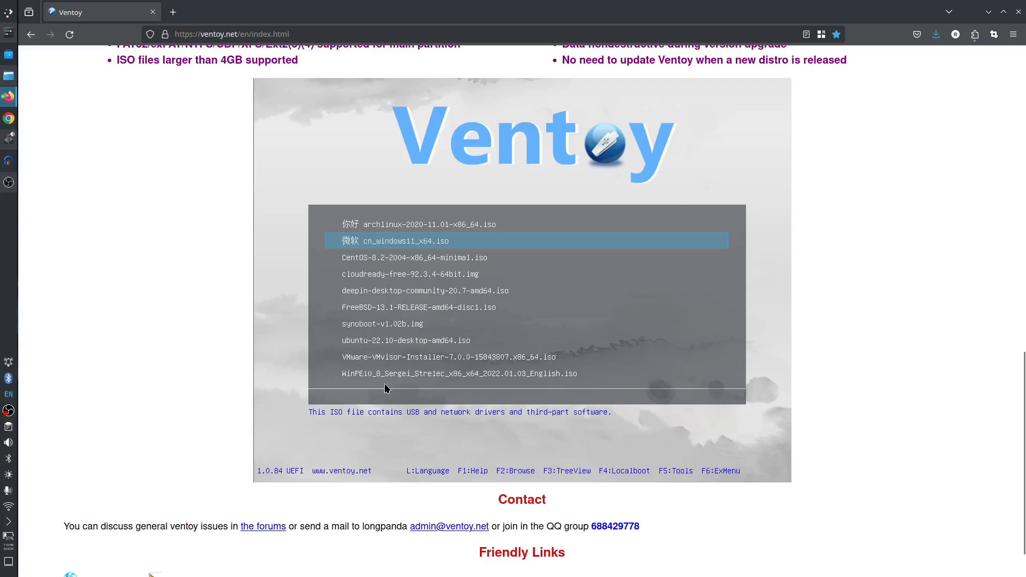
mouse_move(391, 273)
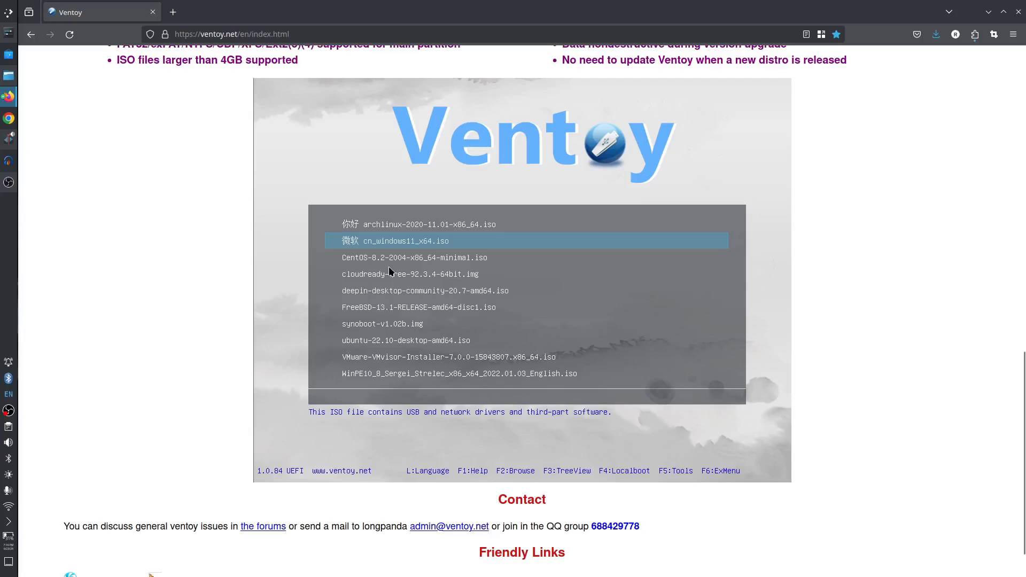
scroll(down, 3)
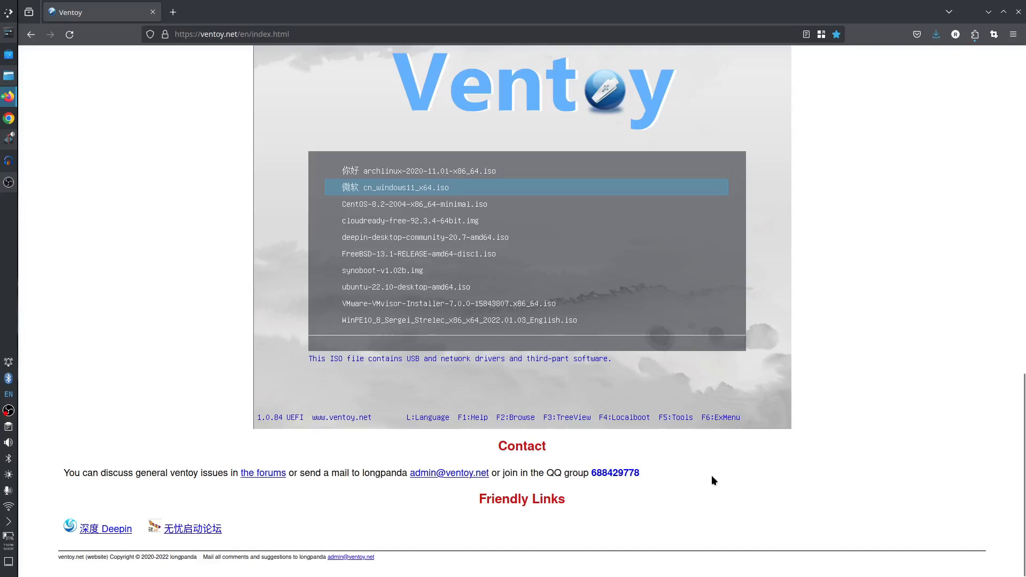
mouse_move(280, 514)
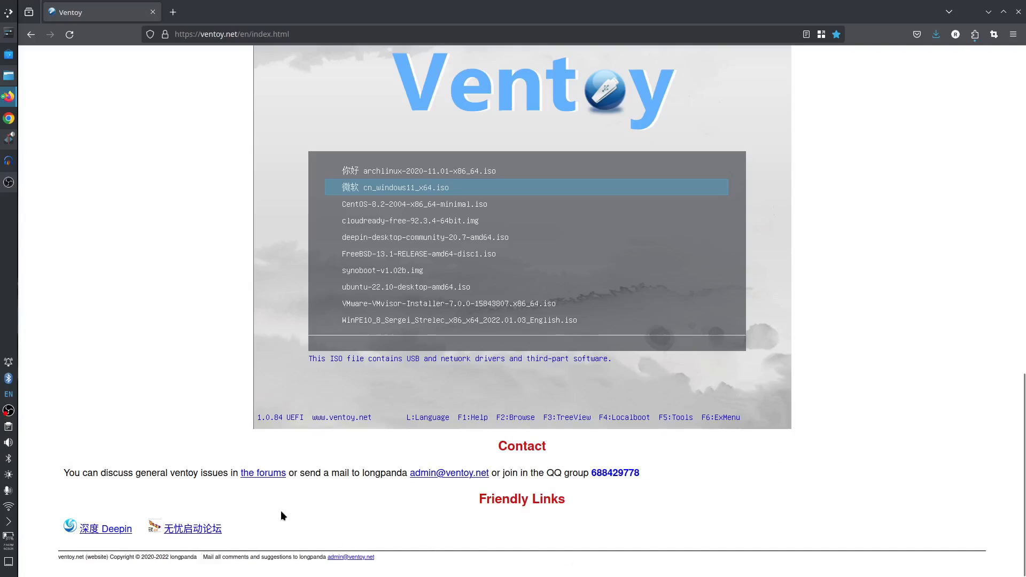
mouse_move(423, 487)
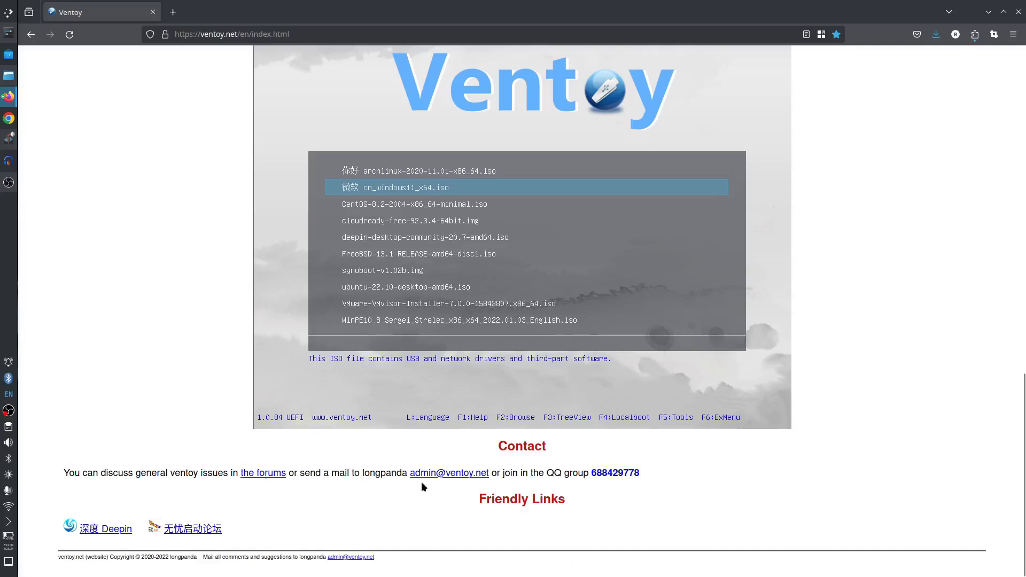
mouse_move(787, 468)
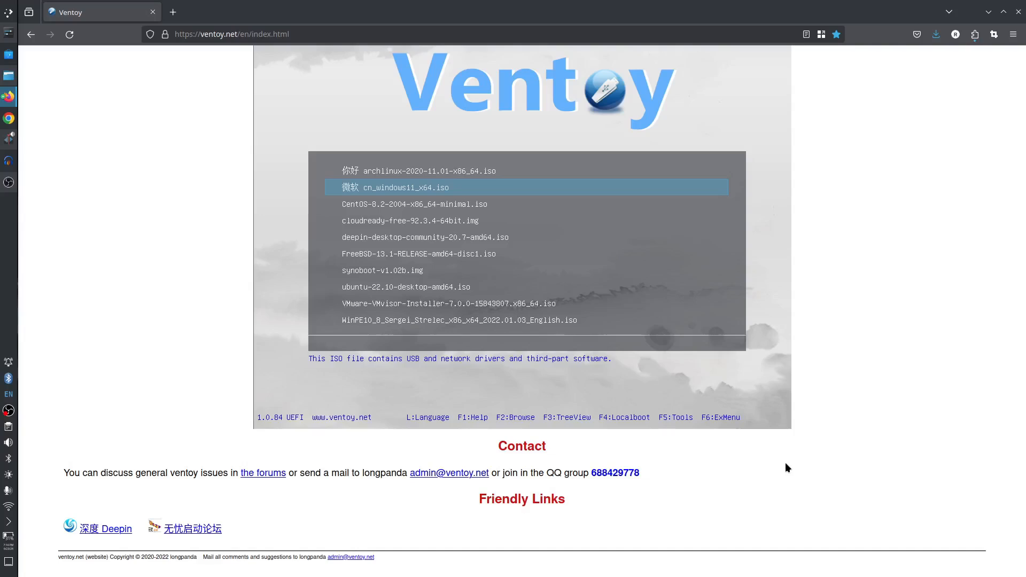
mouse_move(293, 524)
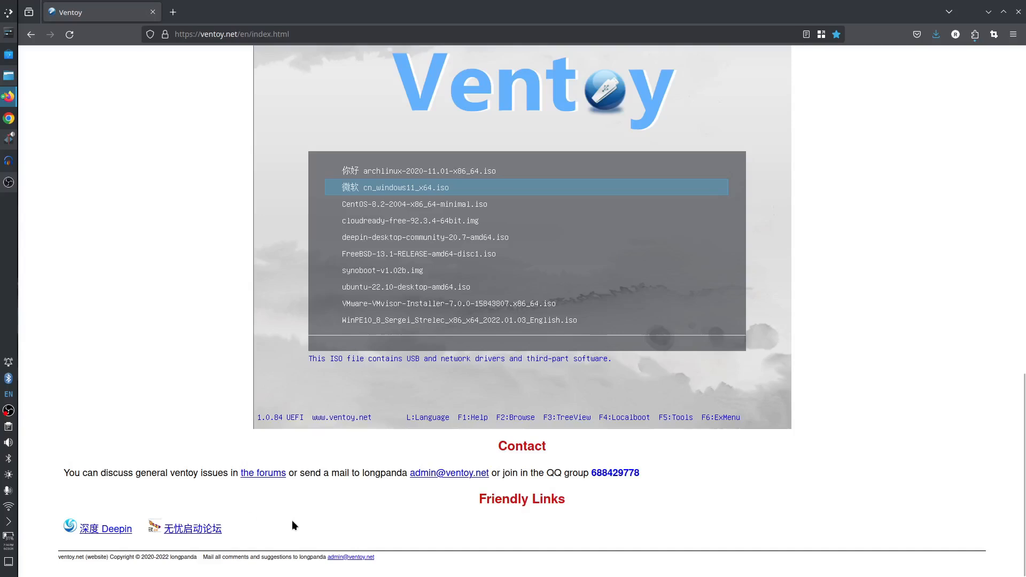
mouse_move(165, 516)
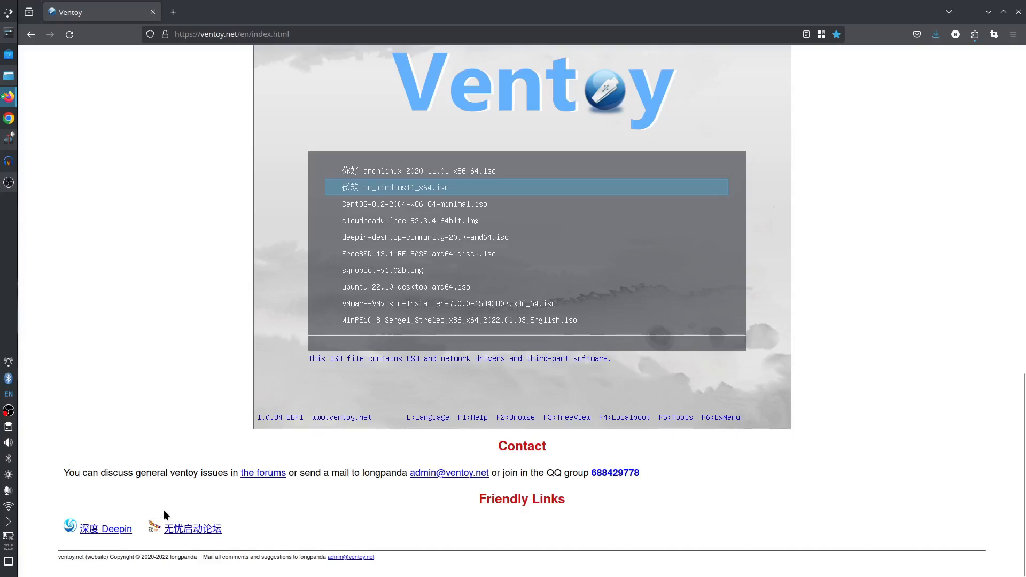
mouse_move(378, 258)
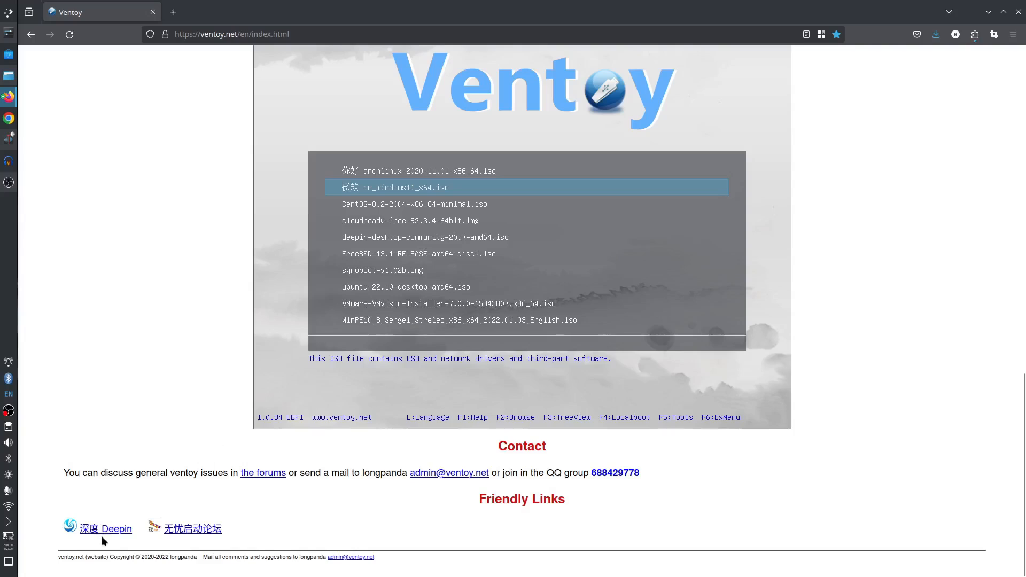
mouse_move(109, 529)
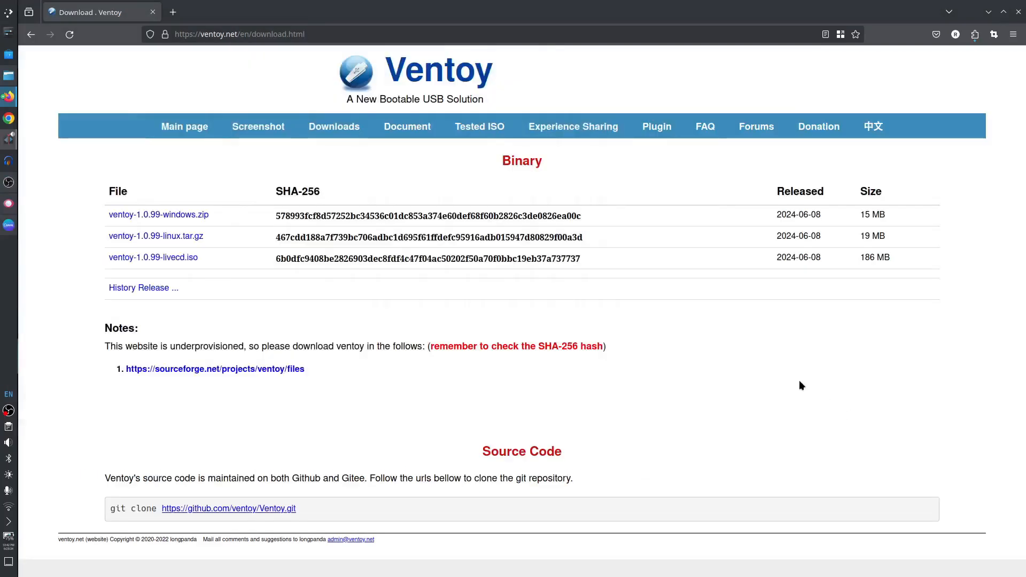
mouse_move(218, 249)
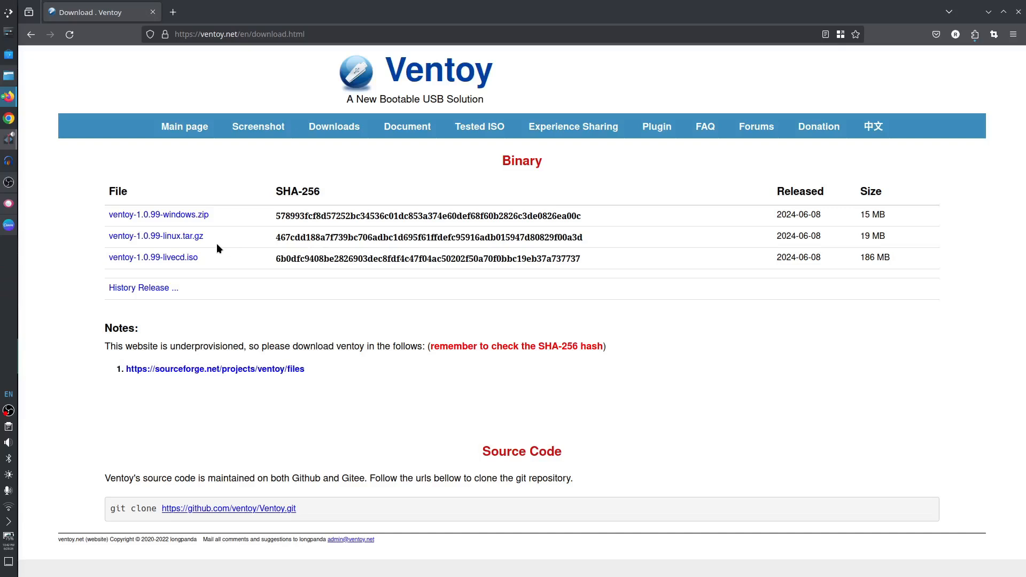
mouse_move(192, 247)
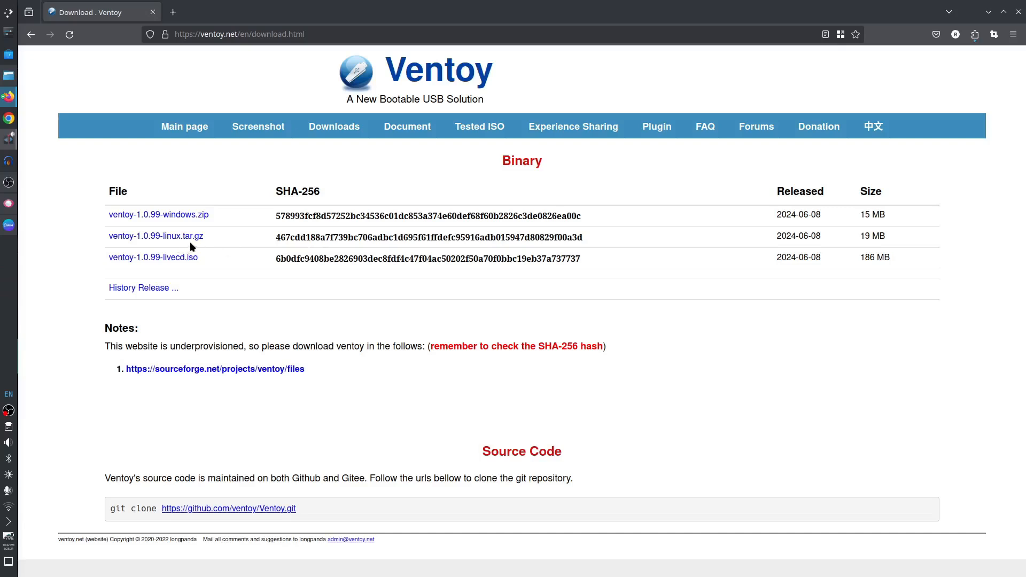
mouse_move(208, 245)
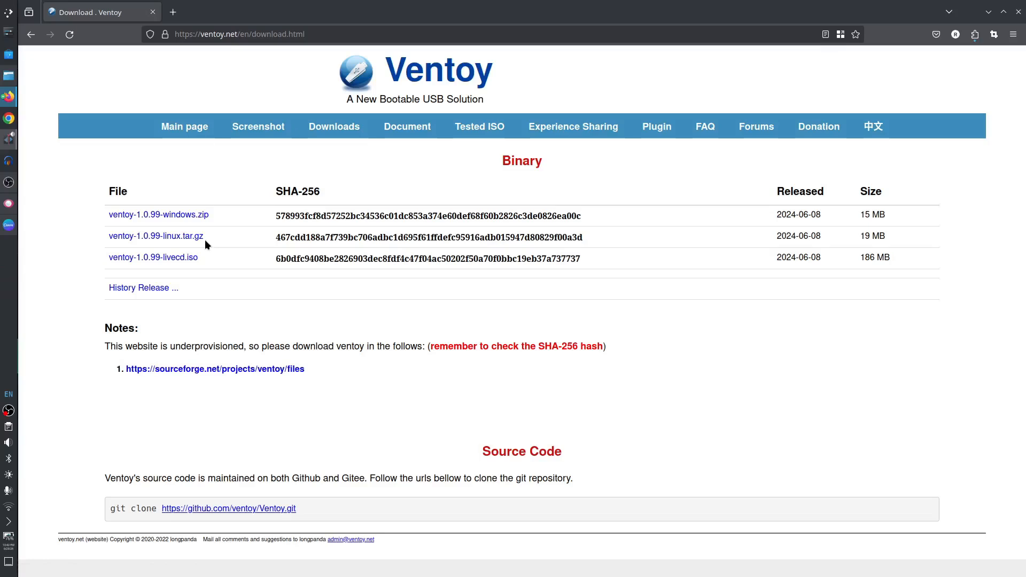
mouse_move(226, 225)
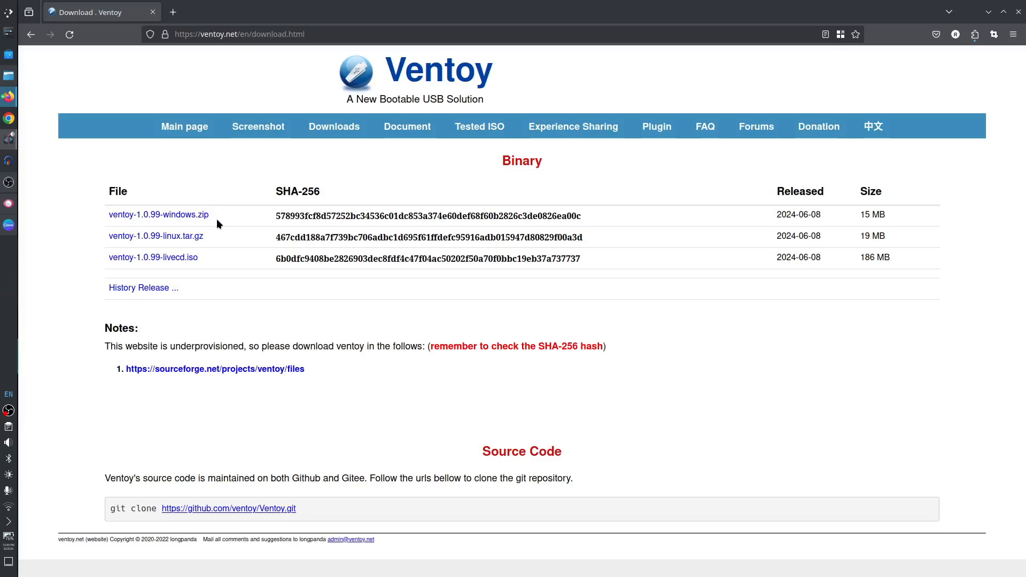
mouse_move(221, 261)
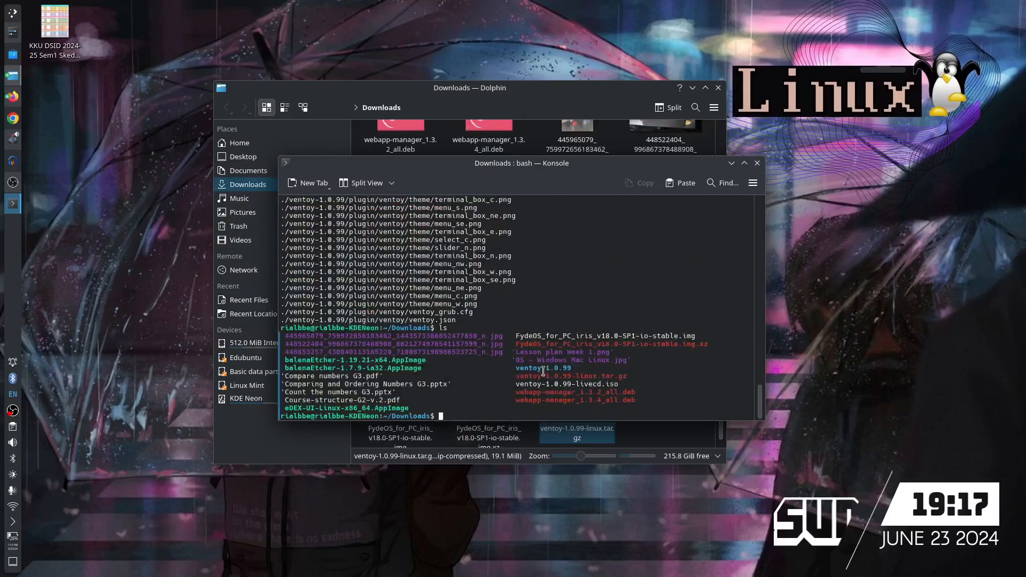
- Change into the ventoy-1.0.99 folder in Konsole and list its contents
double_click(541, 368)
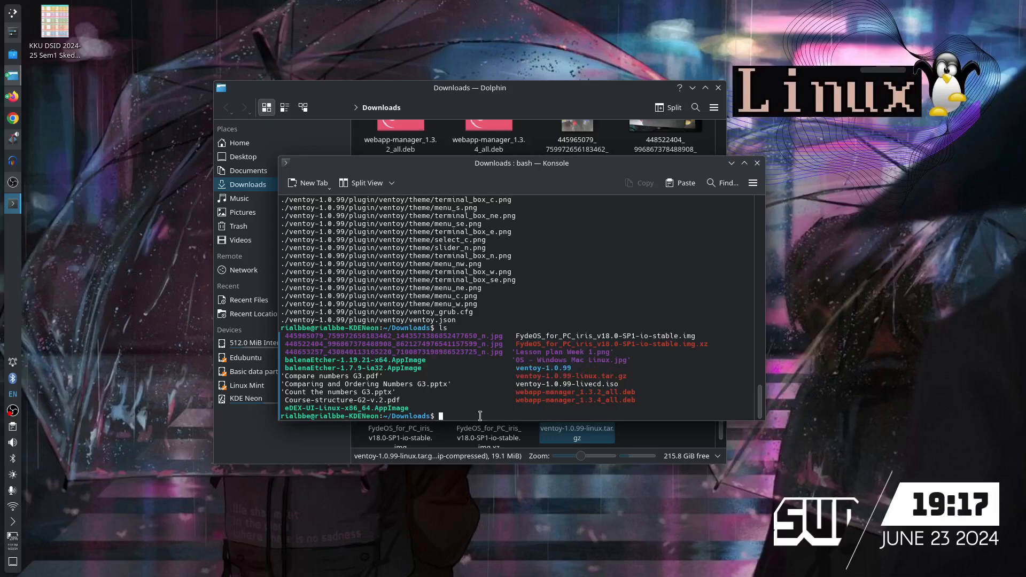
text(cd)
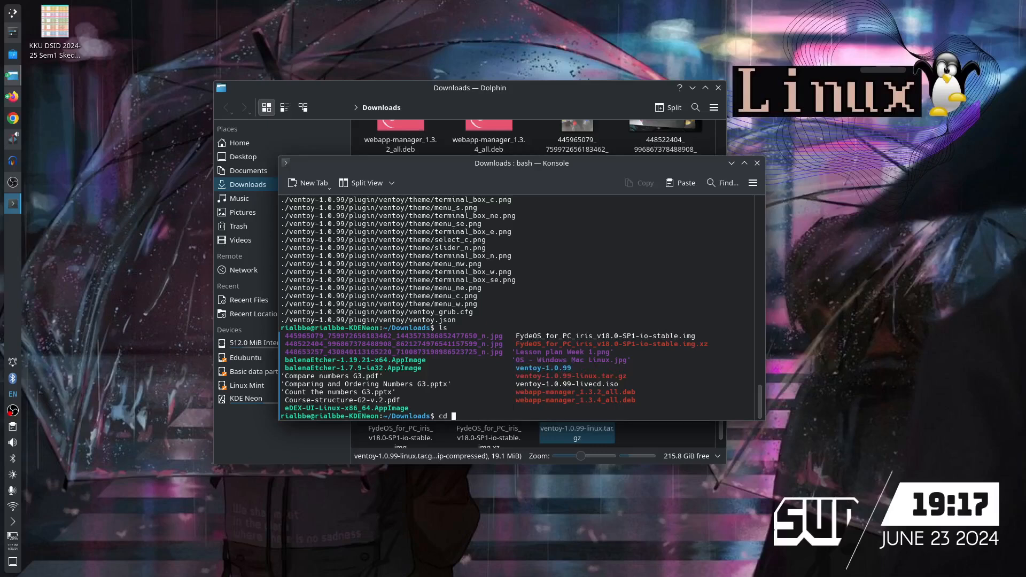
text(ventoy)
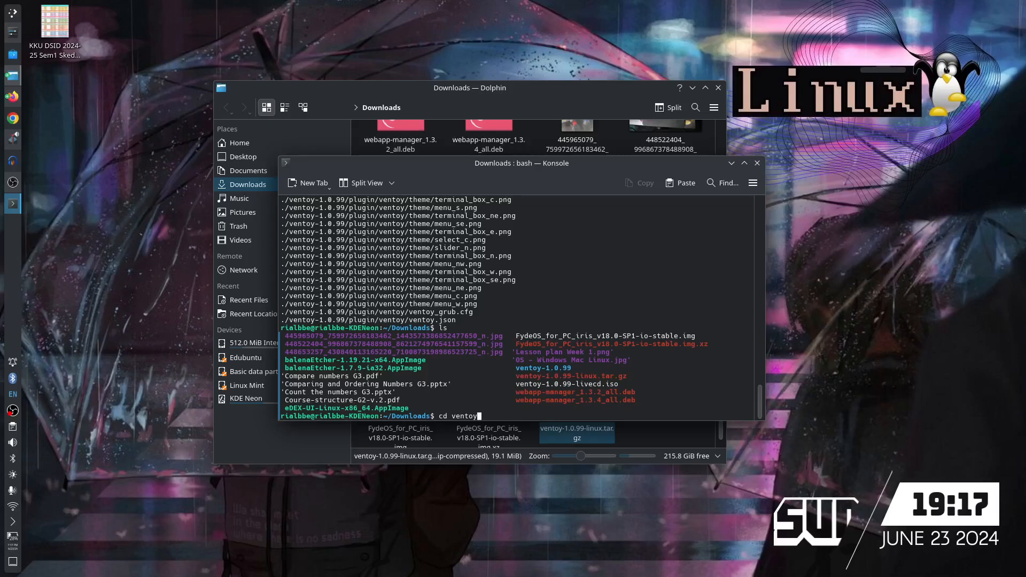
text(-1)
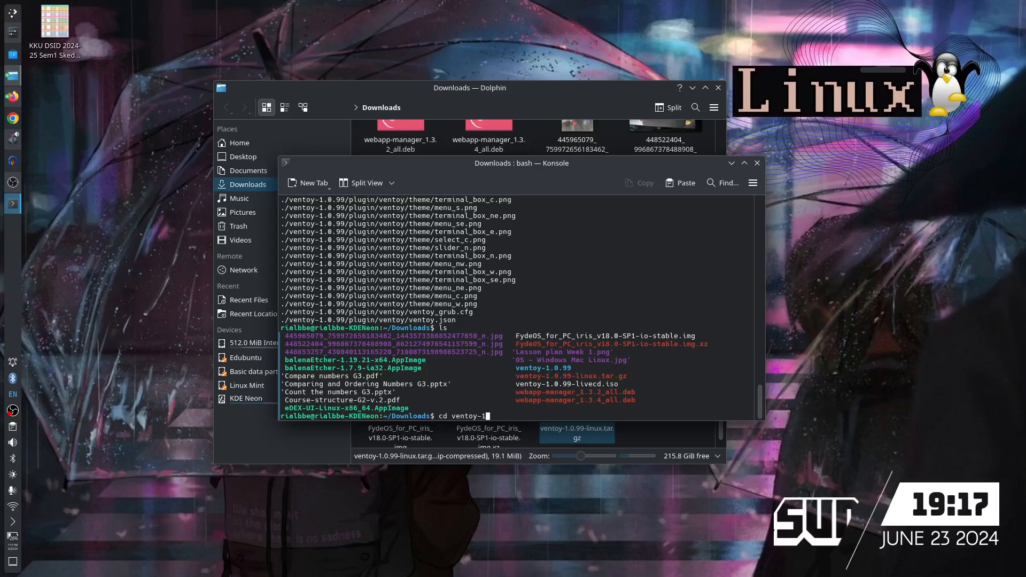
text(0.)
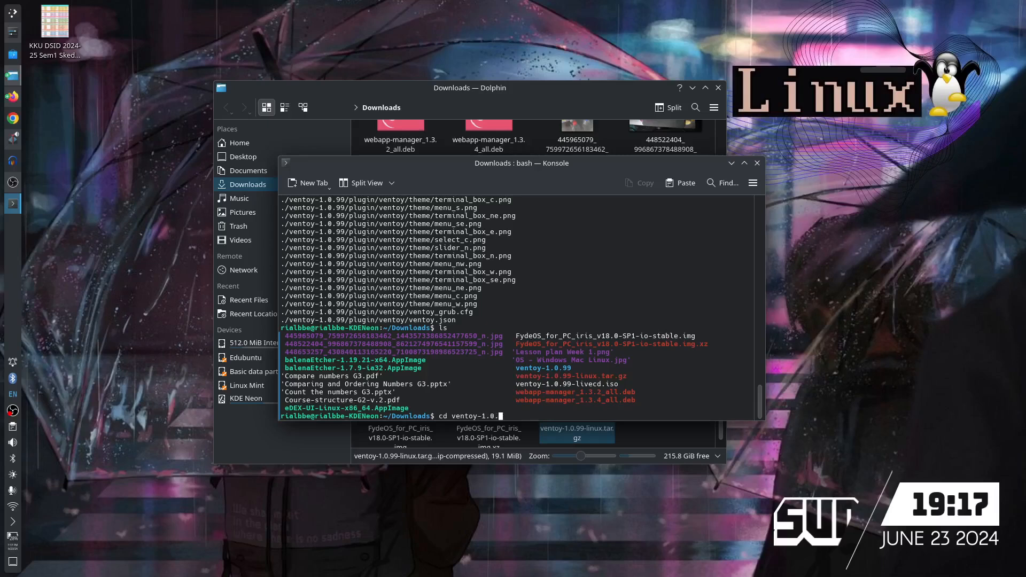
text(99)
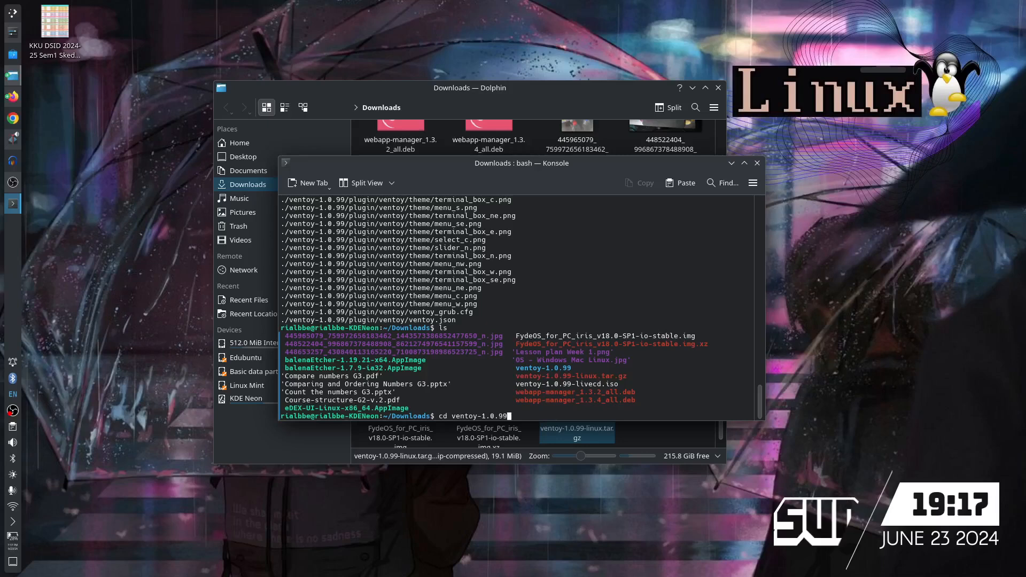
key(Return)
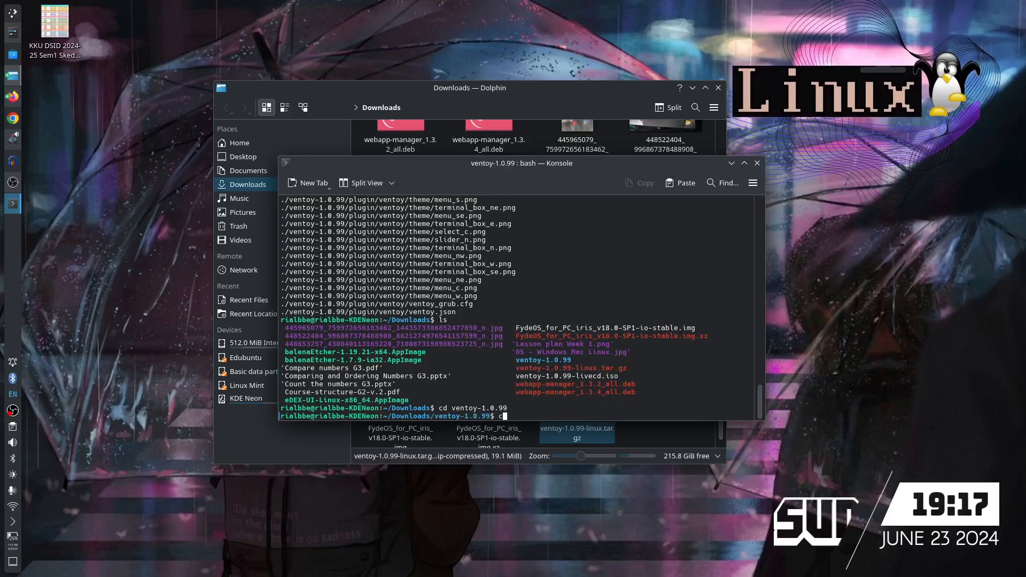
text(s)
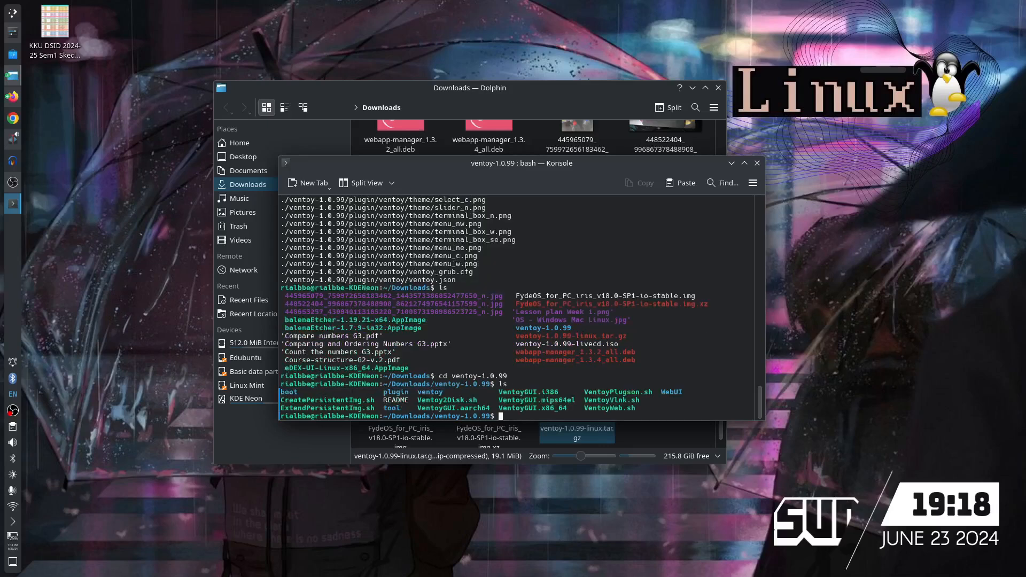
mouse_move(906, 386)
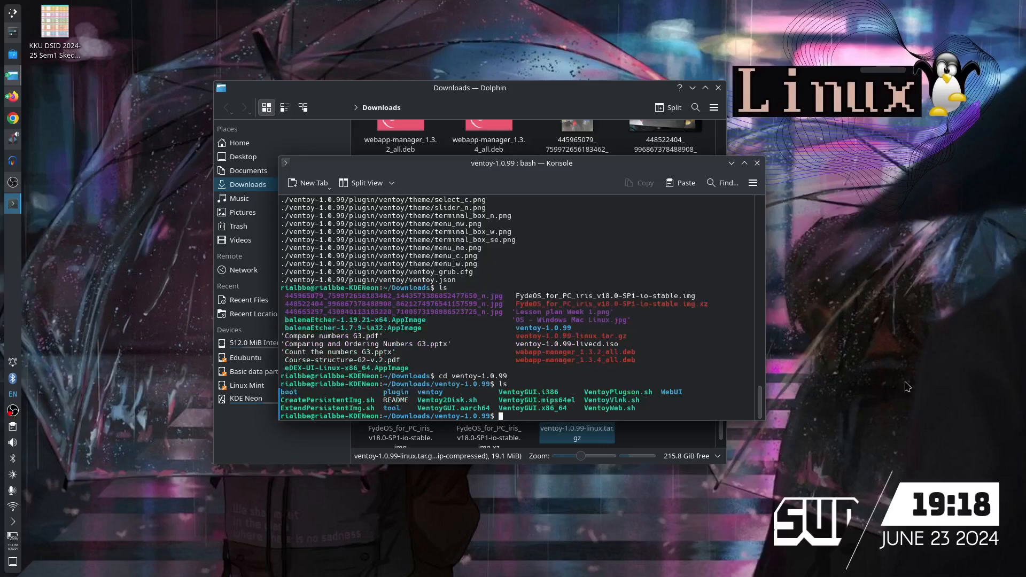
- Launch sudo ./VentoyWeb.sh to serve the Ventoy2Disk page
click(718, 88)
text(sudo ./)
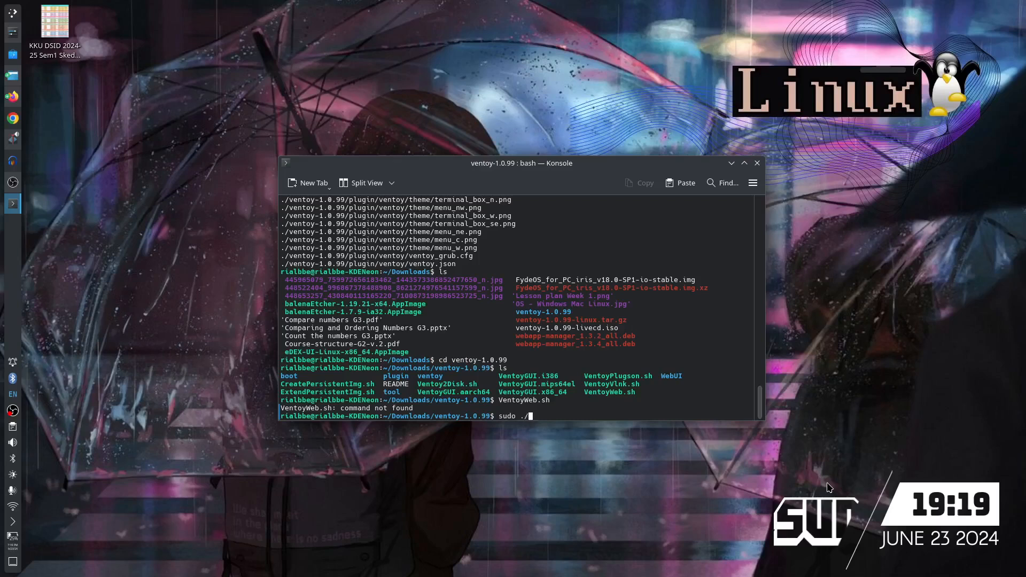
text(Ventoy)
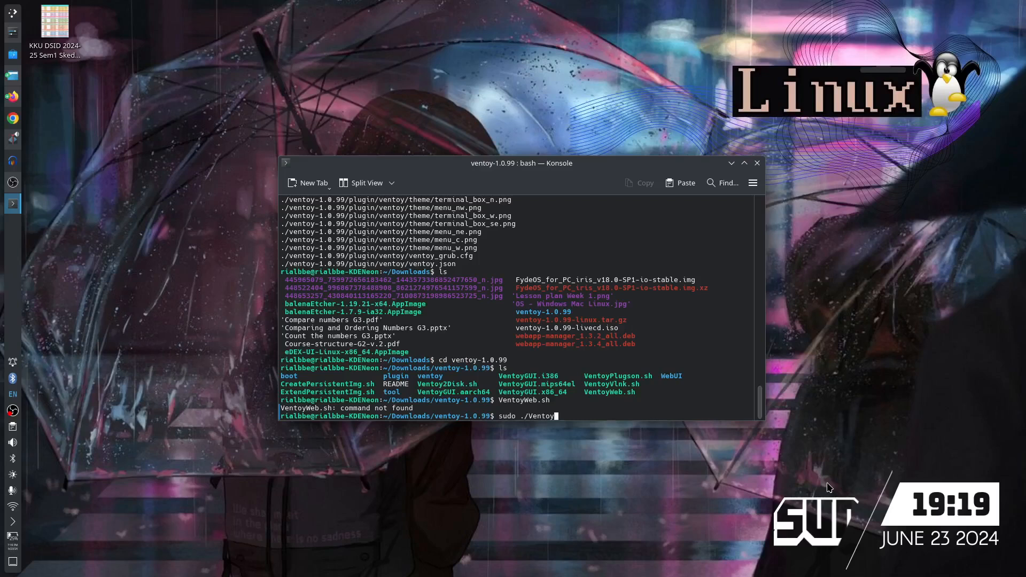
text(Web.sh)
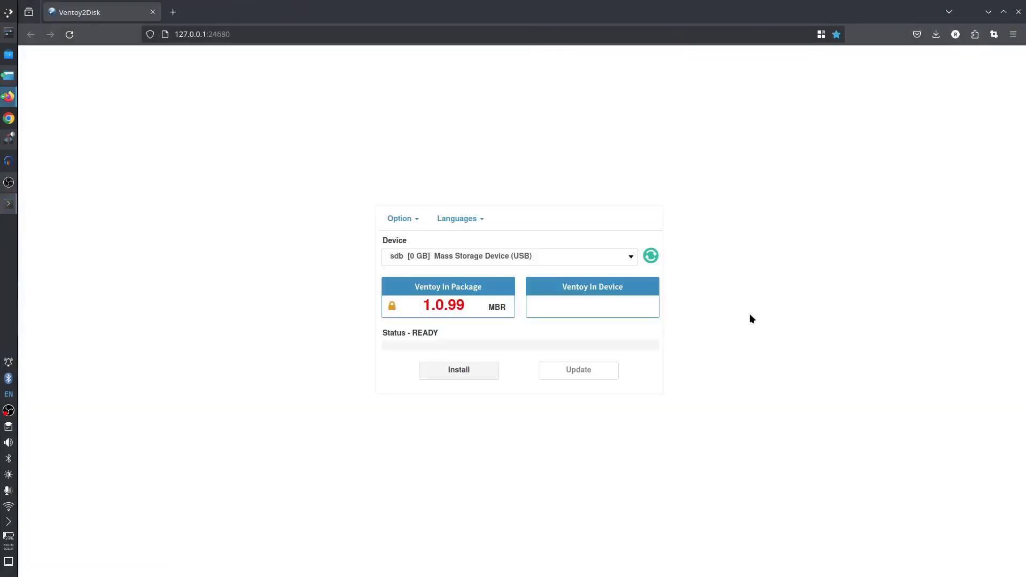
mouse_move(698, 318)
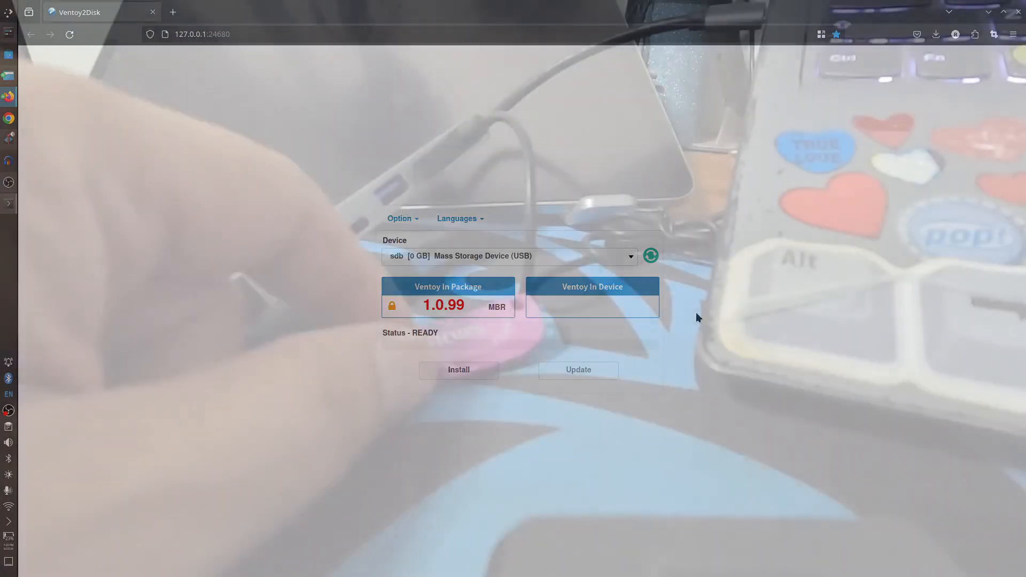
- Install Ventoy on the 128 GB SanDisk drive, confirming both formatting warnings
click(458, 370)
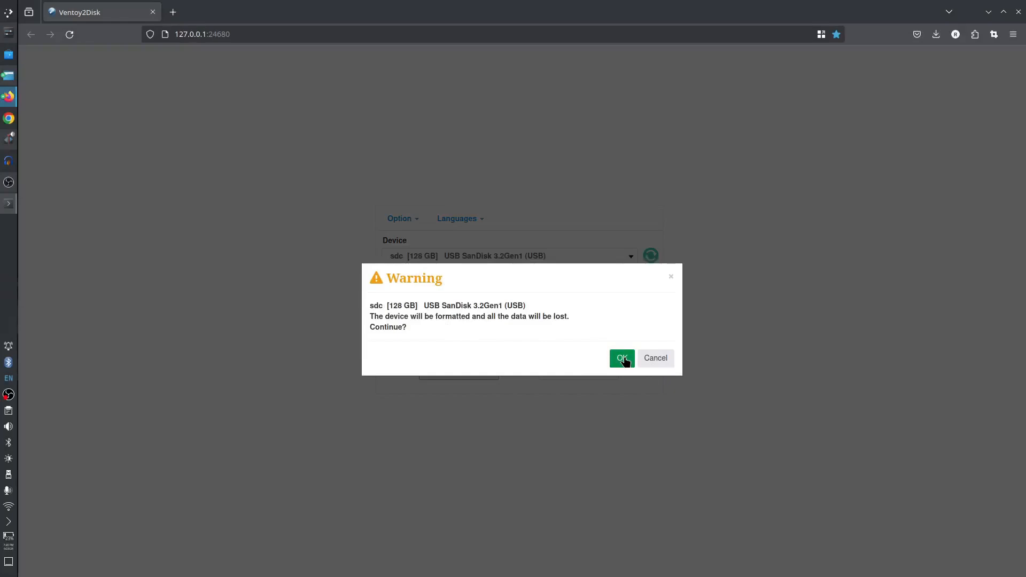
click(622, 358)
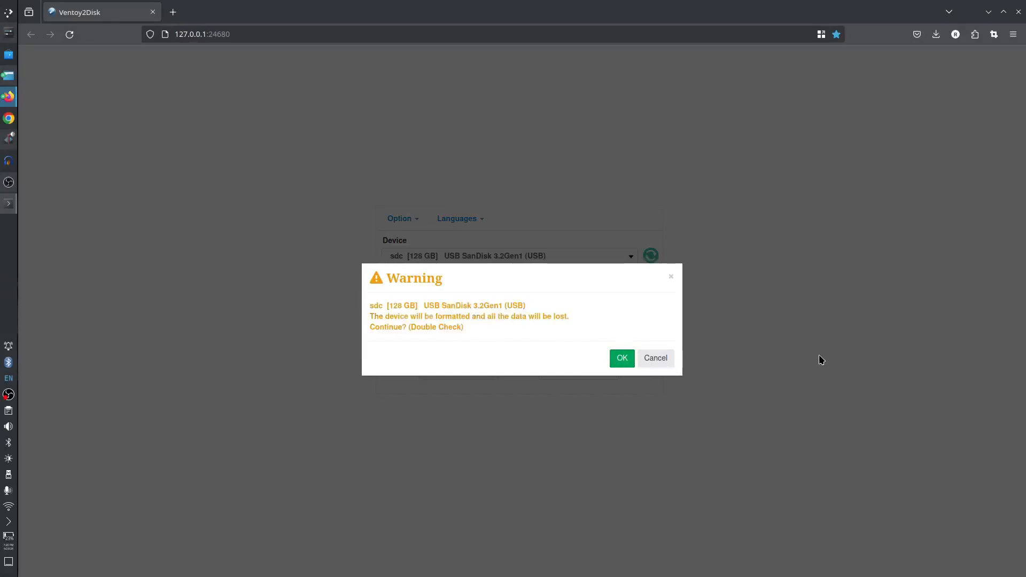
click(622, 358)
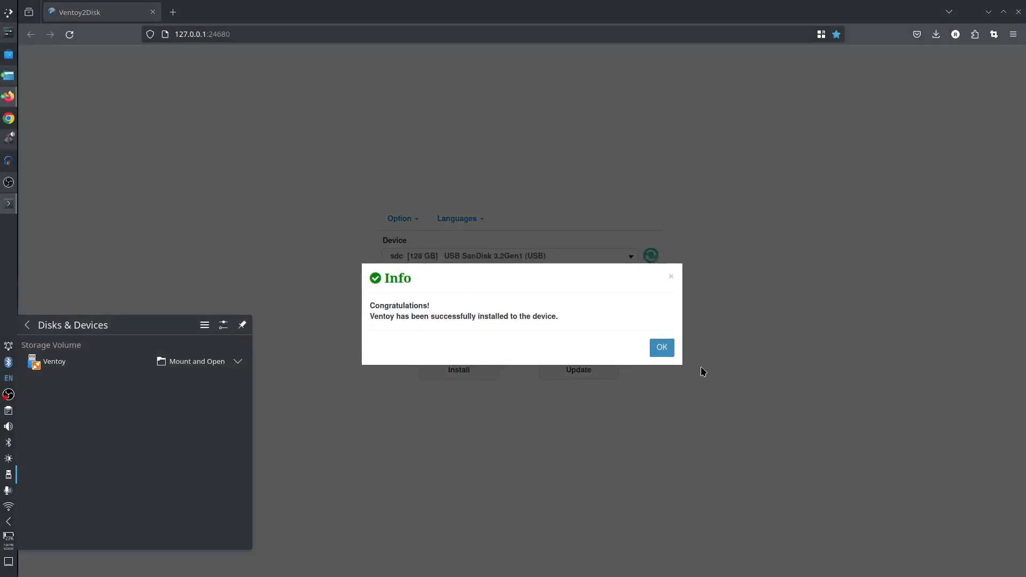
- Dismiss the Ventoy installation success message
click(661, 348)
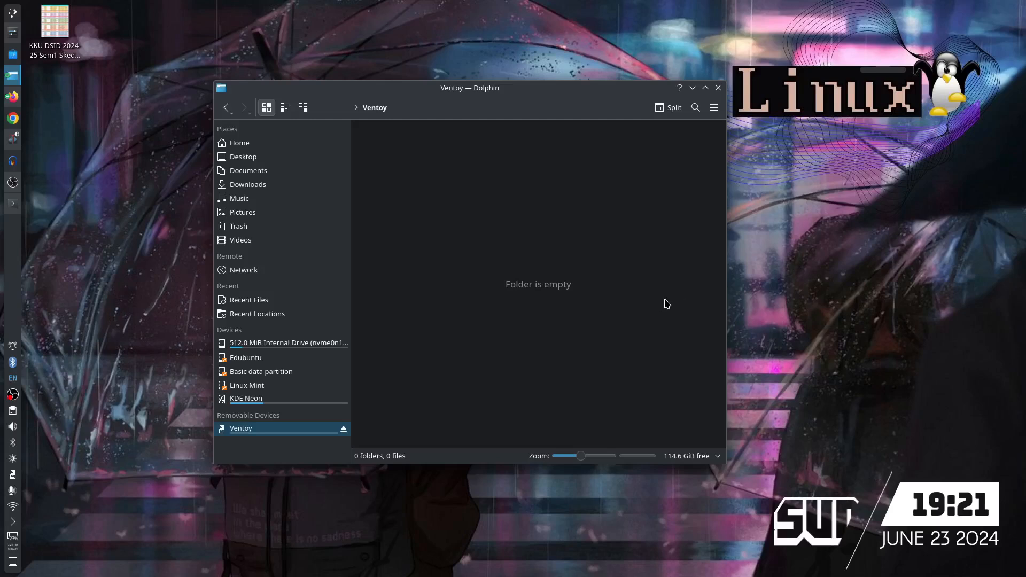
mouse_move(664, 303)
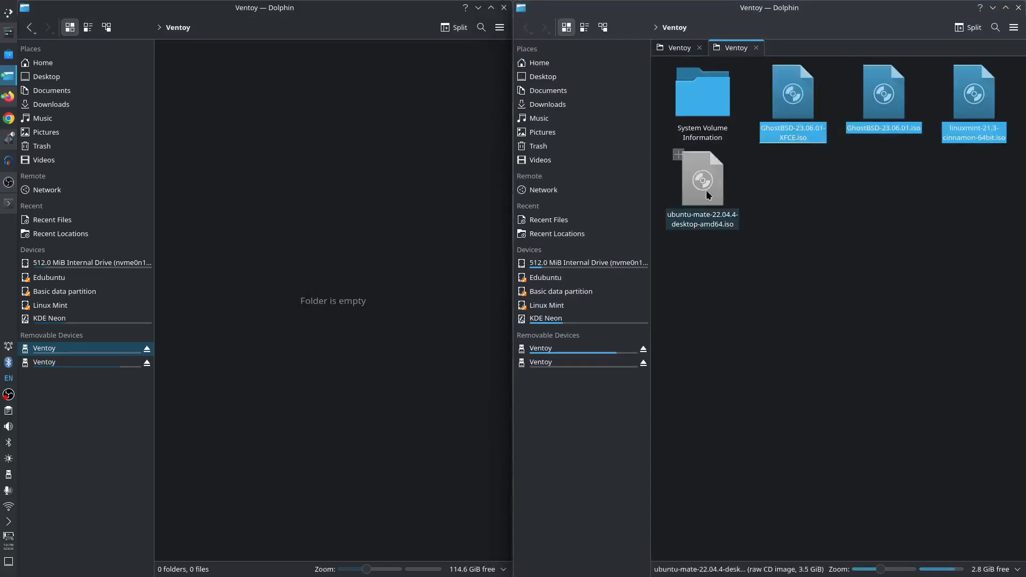
- Paste the four cut ISO files into the empty new Ventoy drive
right_click(707, 195)
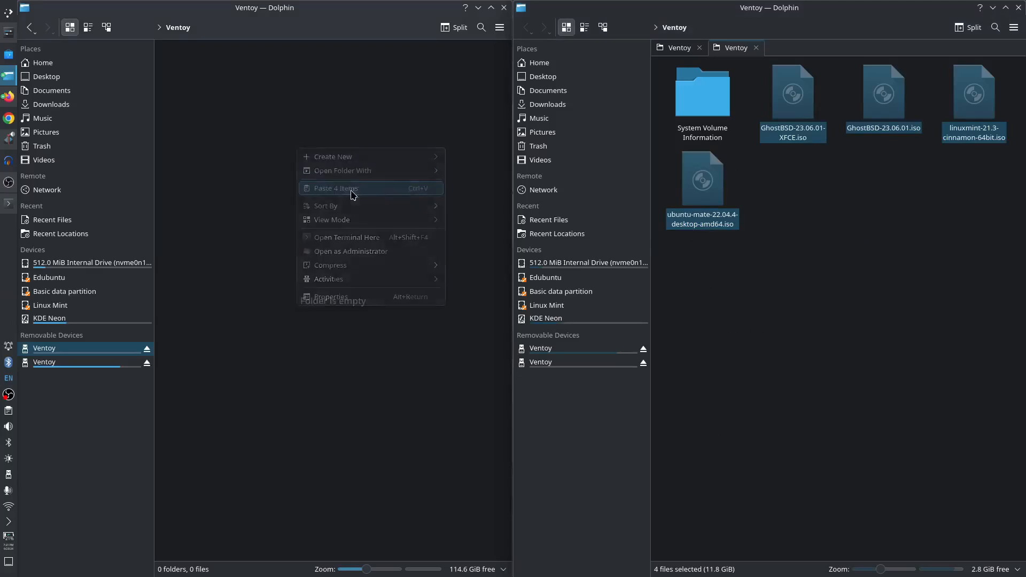
click(335, 188)
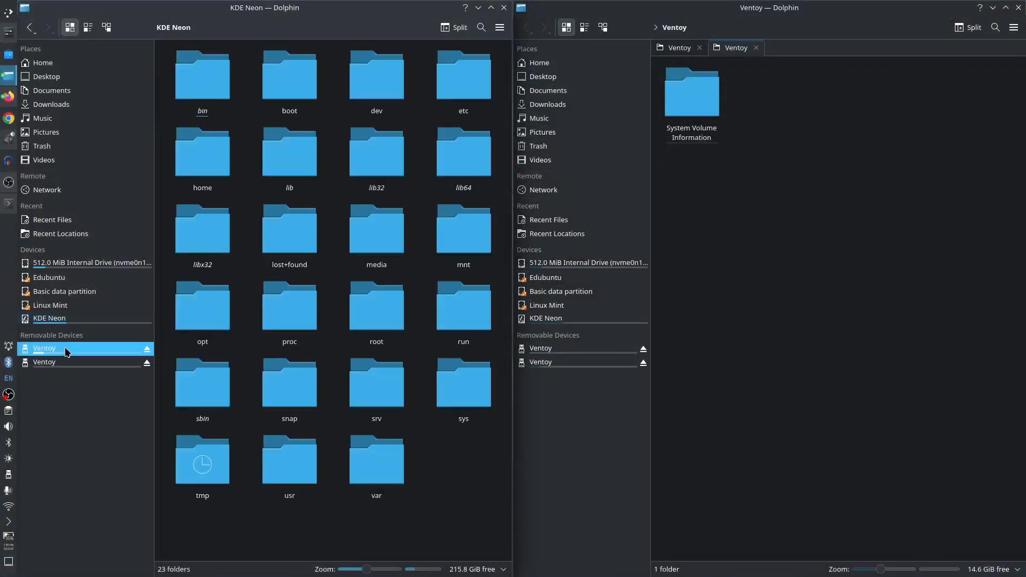
- Return to the new Ventoy drive now holding the four ISO files
click(45, 348)
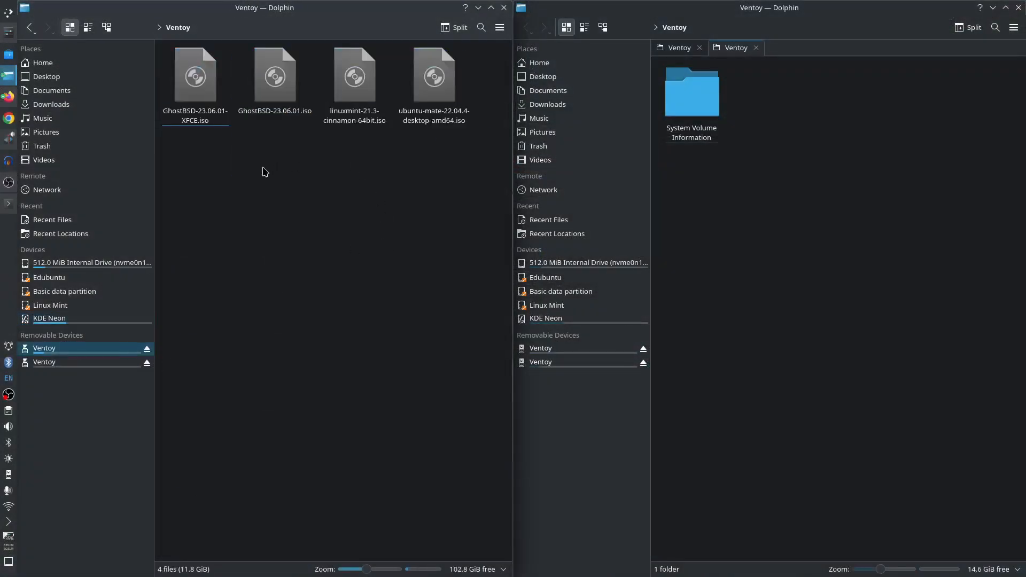
mouse_move(785, 135)
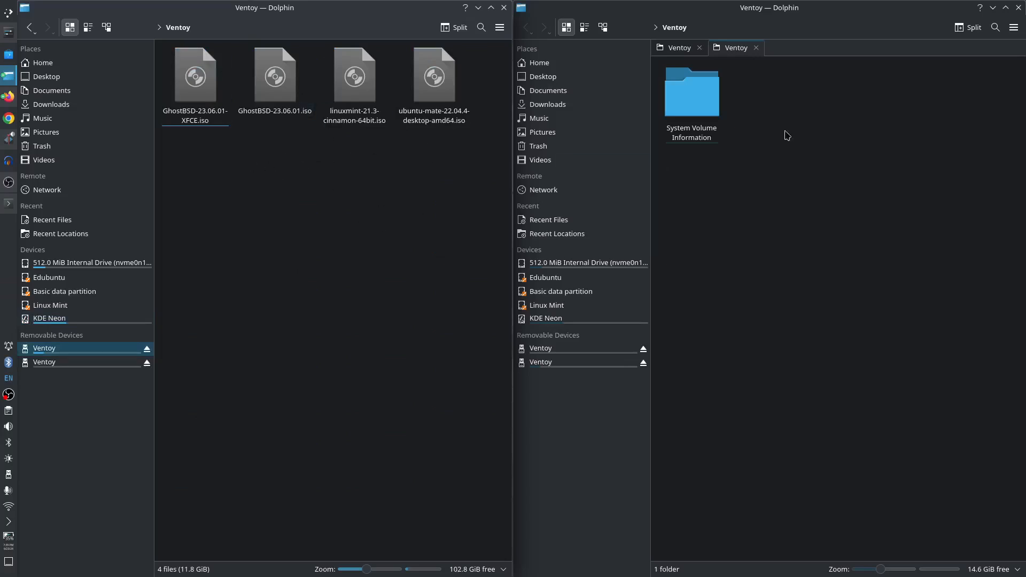
mouse_move(795, 183)
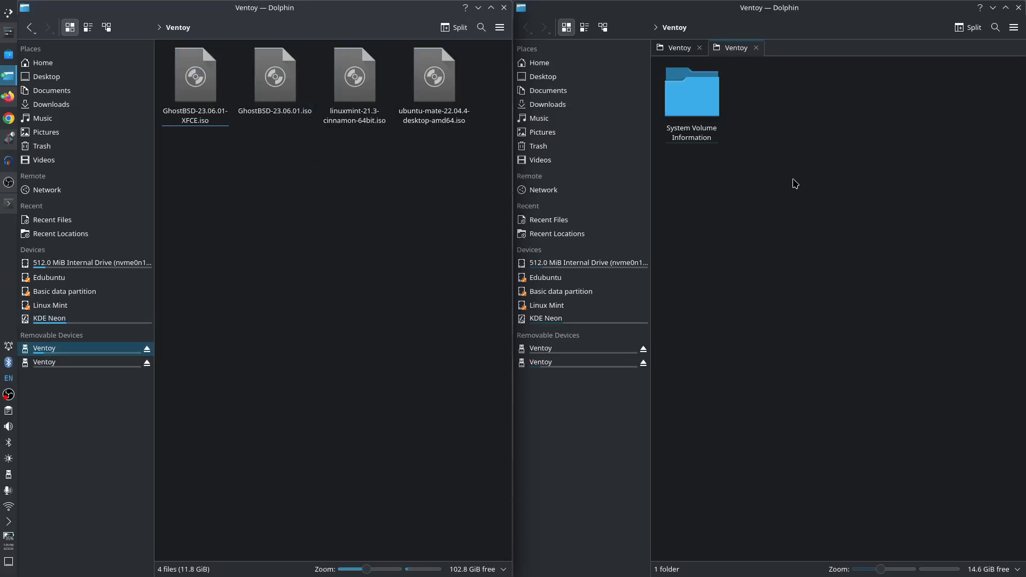
mouse_move(723, 213)
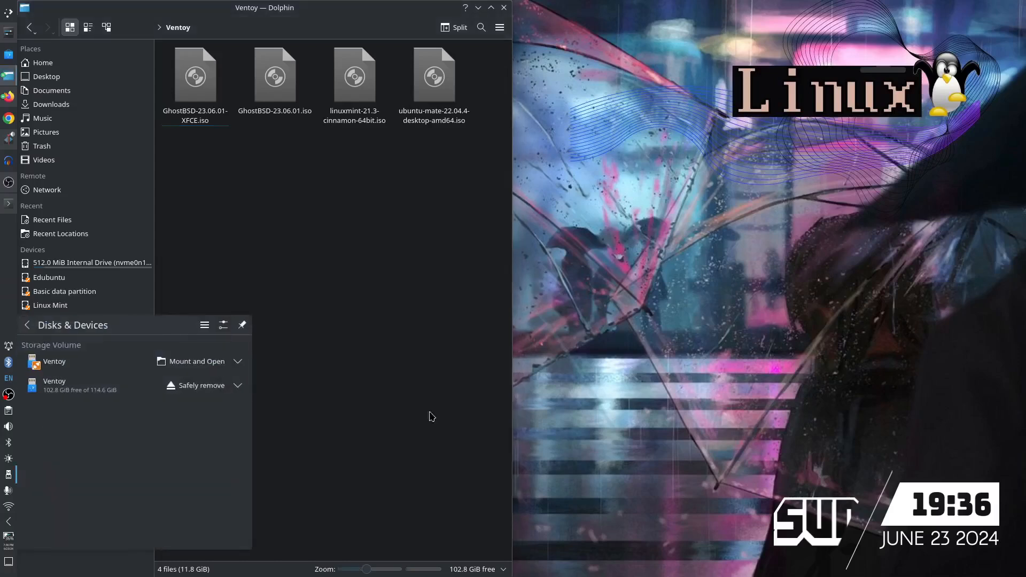
- Open the next older drive holding the biglinux, edubuntu, Fedora KDE, neon-user and Win11 ISOs
click(196, 361)
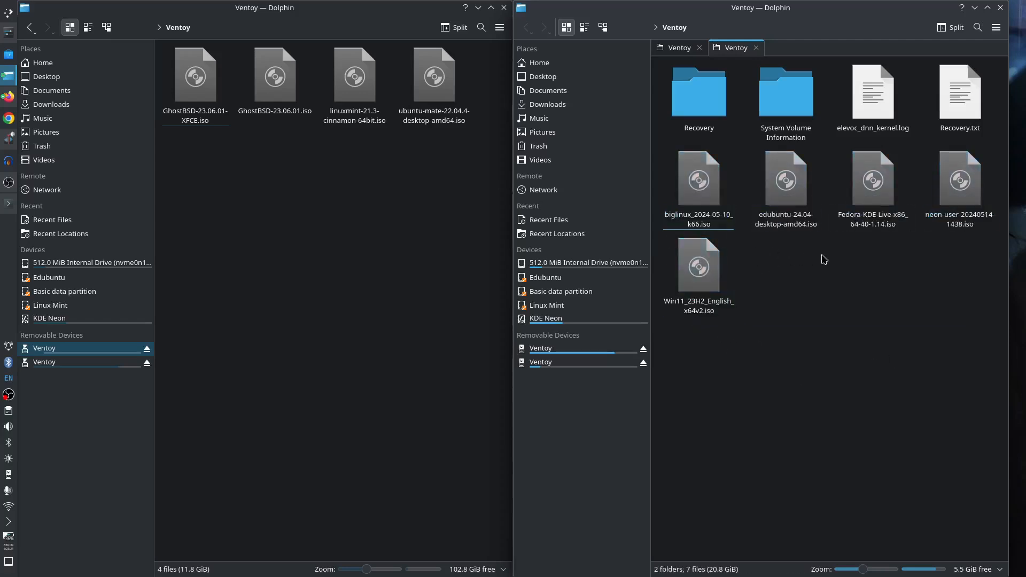
mouse_move(967, 374)
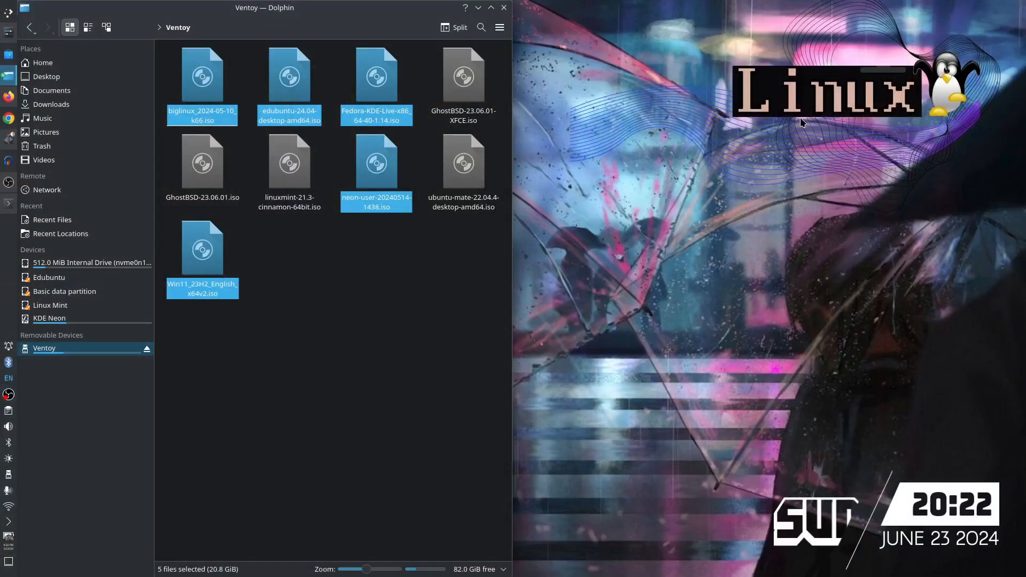
mouse_move(698, 166)
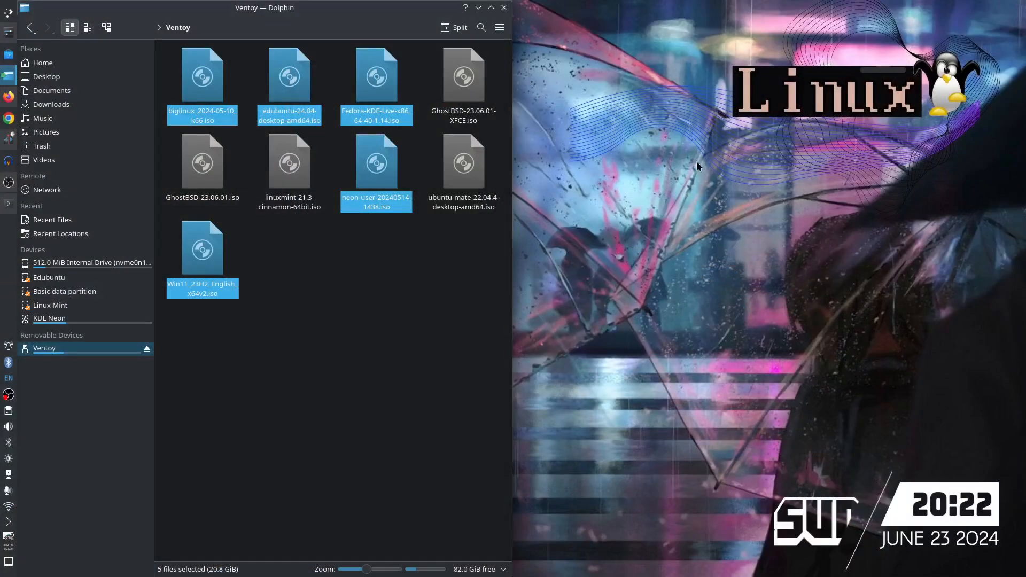
mouse_move(624, 186)
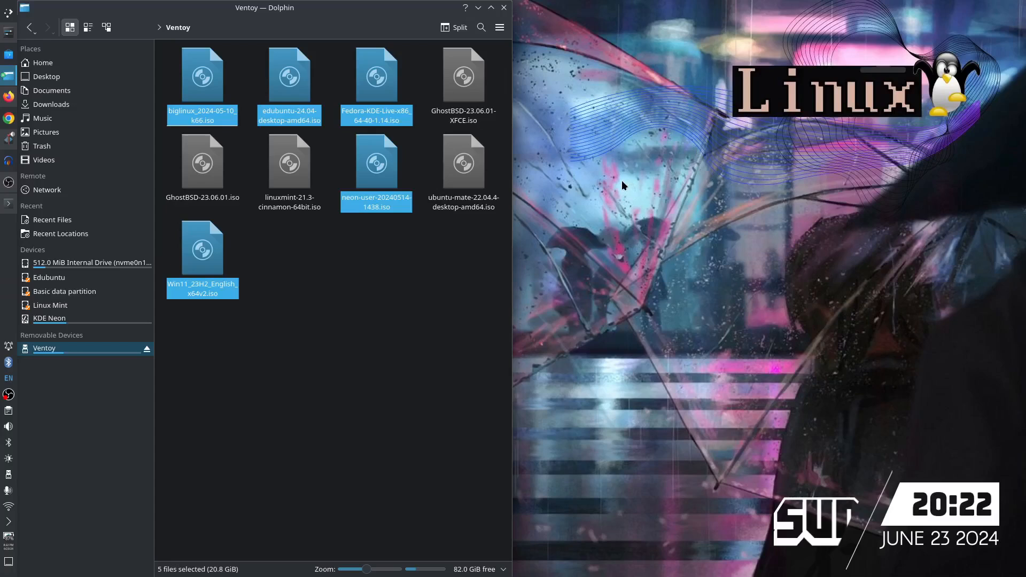